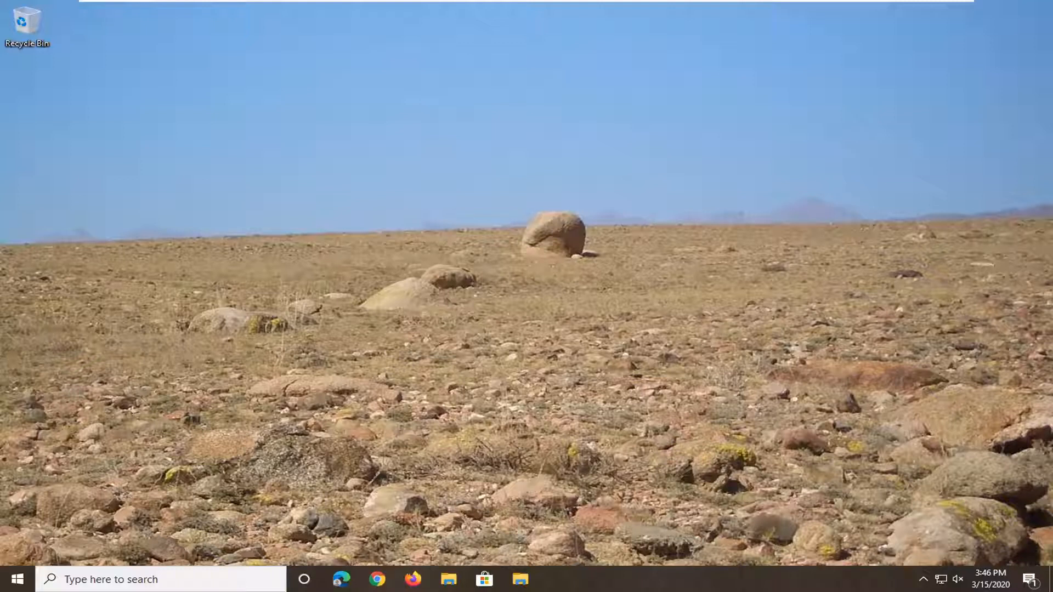
mouse_move(12, 579)
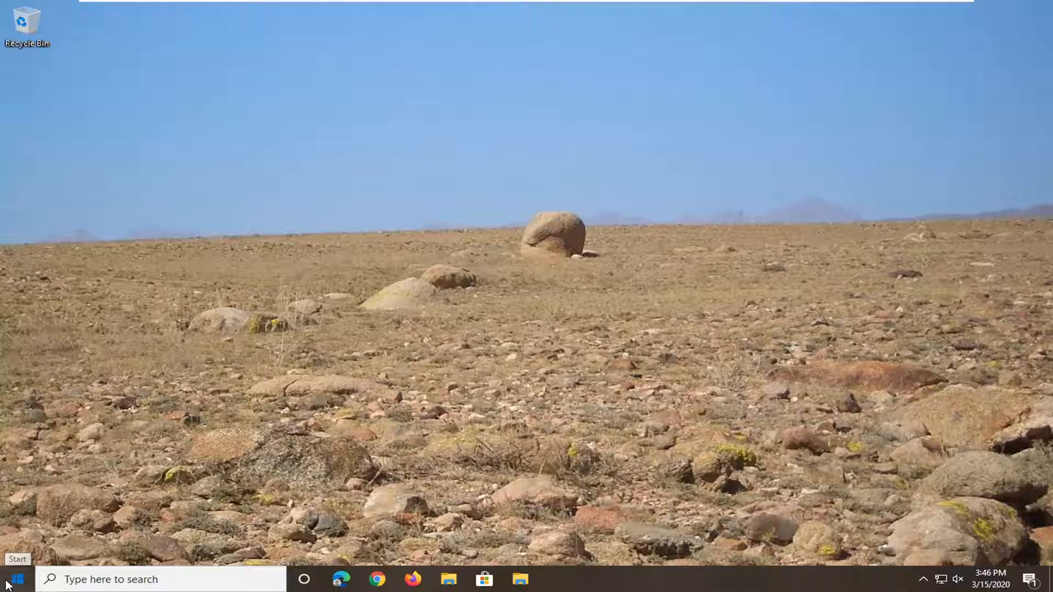
Step: Search the Start menu for 'disk management' to launch Disk Management
click(16, 579)
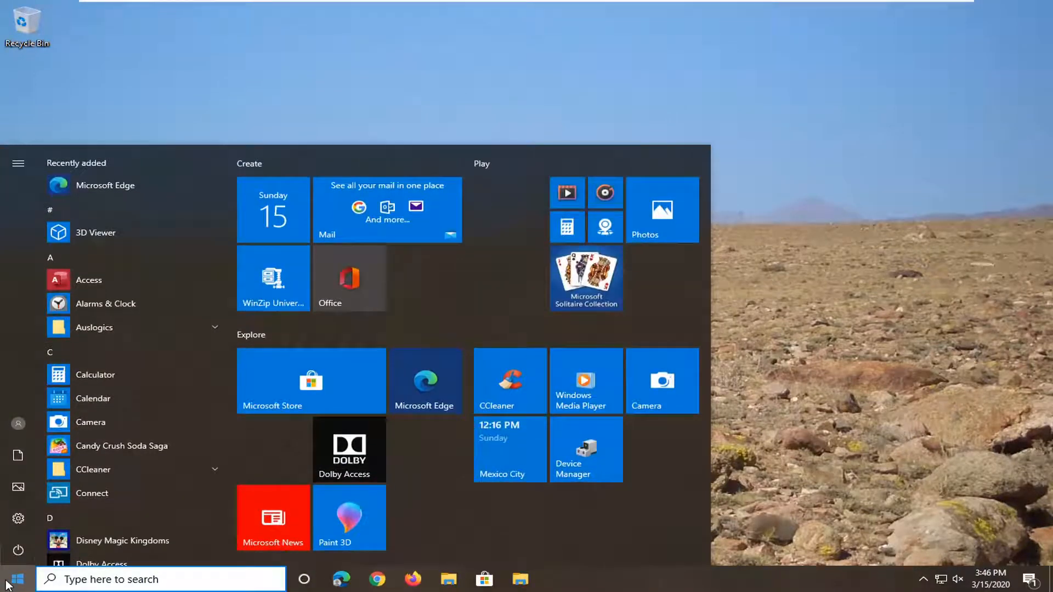
text(di)
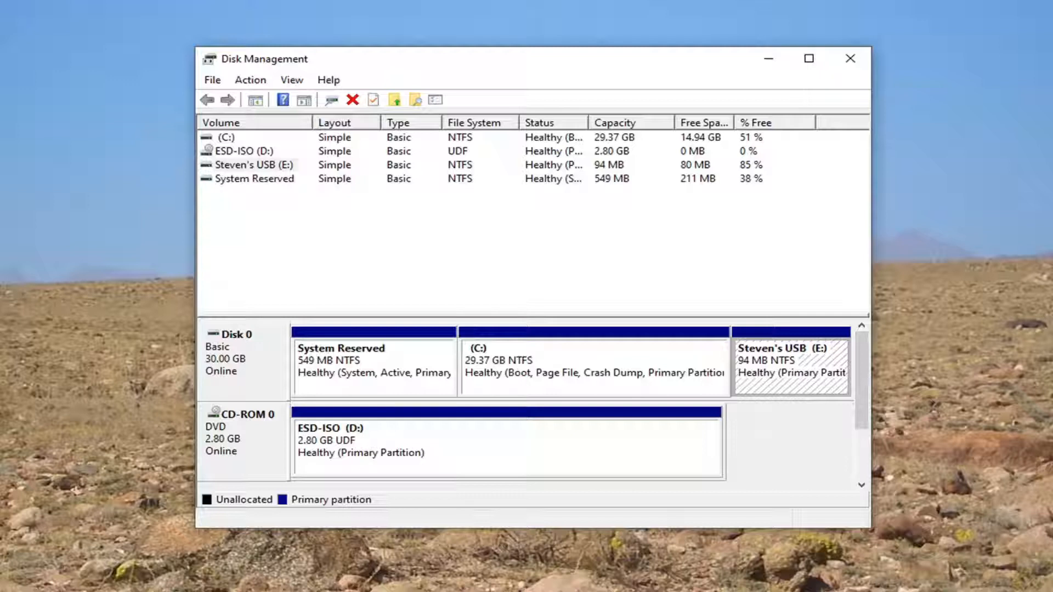
mouse_move(831, 369)
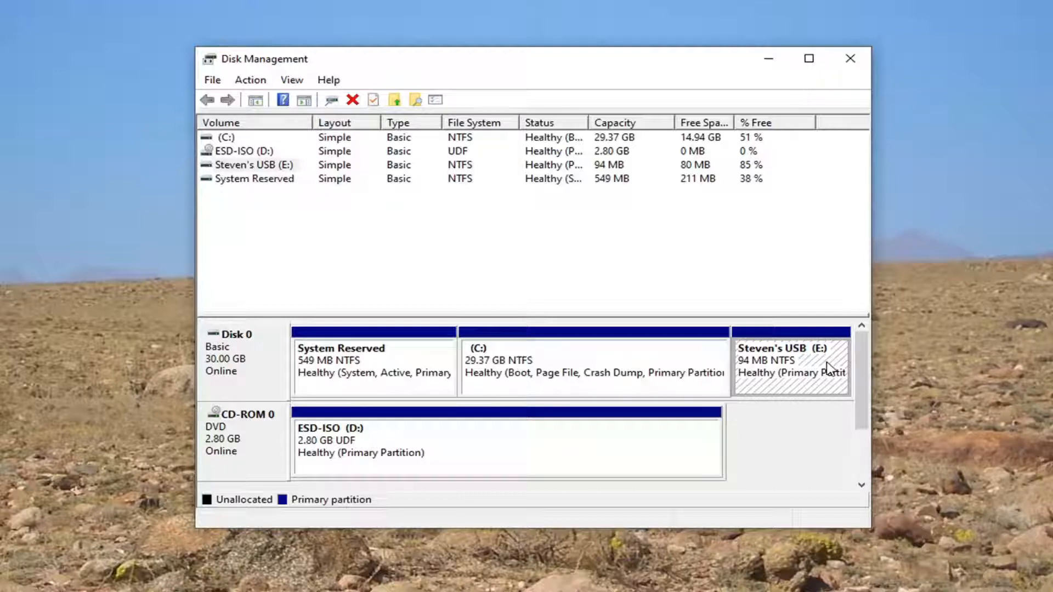
mouse_move(717, 339)
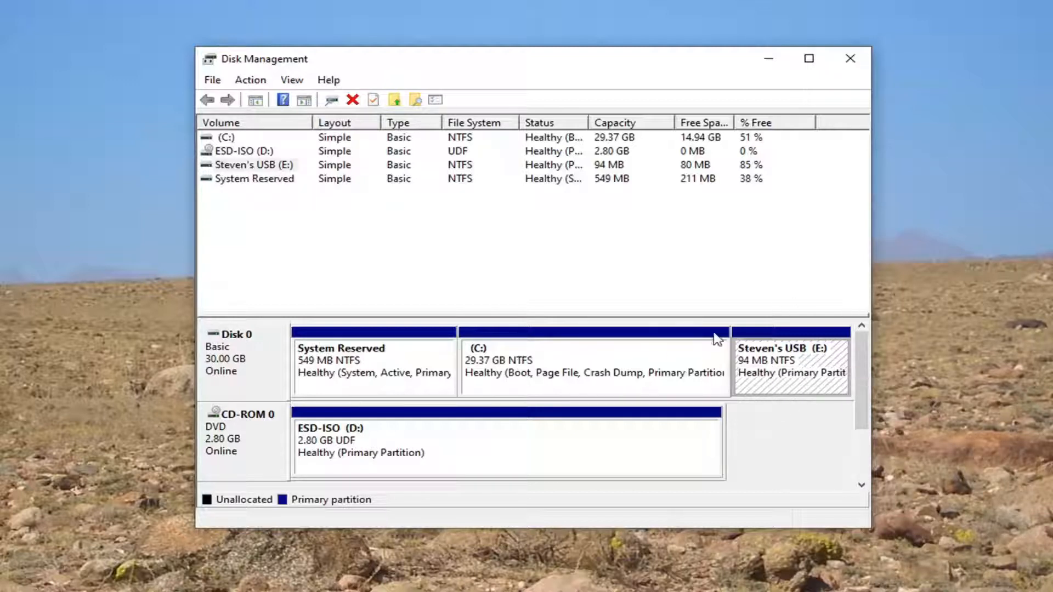
Step: Bring up Change Drive Letter and Paths for the 94 MB USB volume on E:
right_click(791, 363)
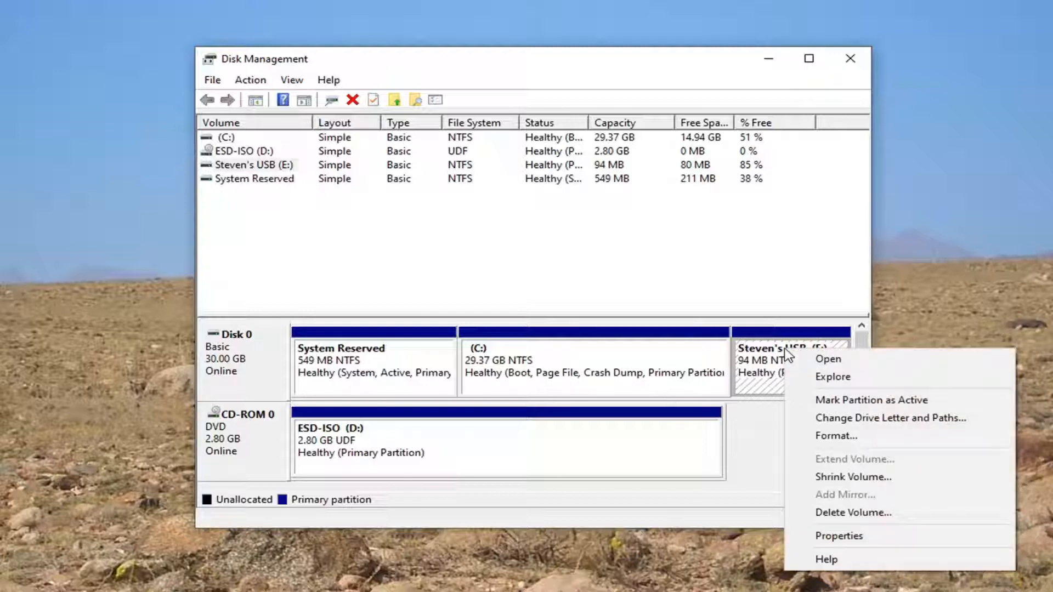
mouse_move(846, 495)
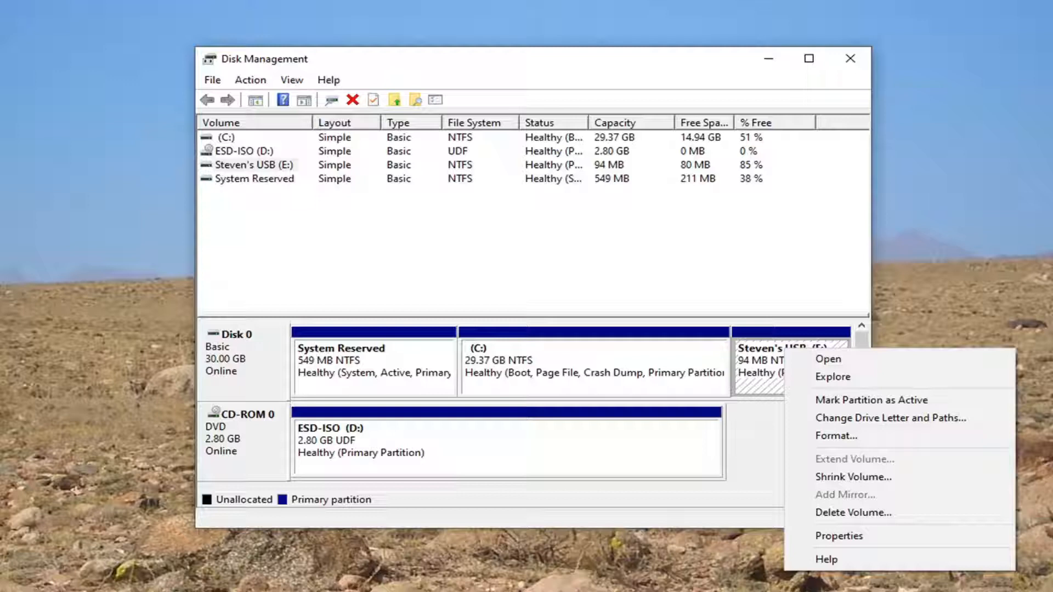
mouse_move(857, 418)
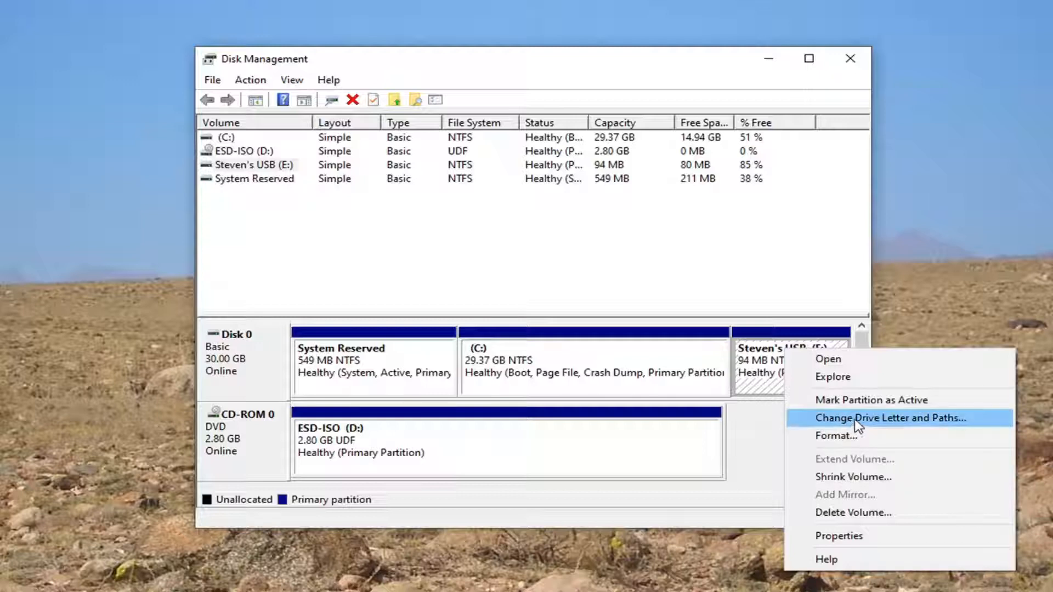
click(890, 418)
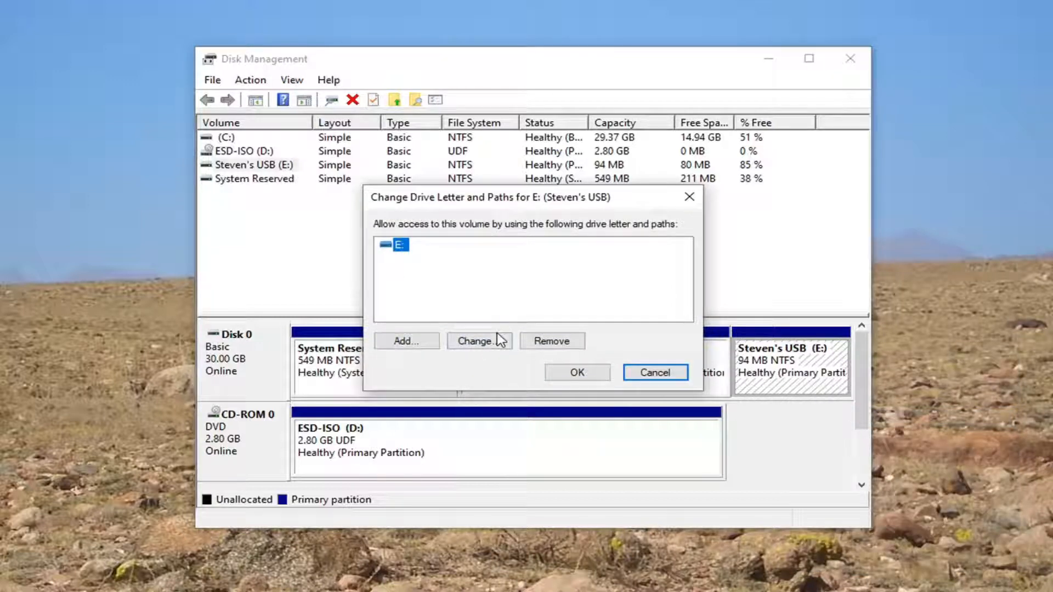
Step: Choose F as the USB volume's new drive letter and accept it
click(479, 341)
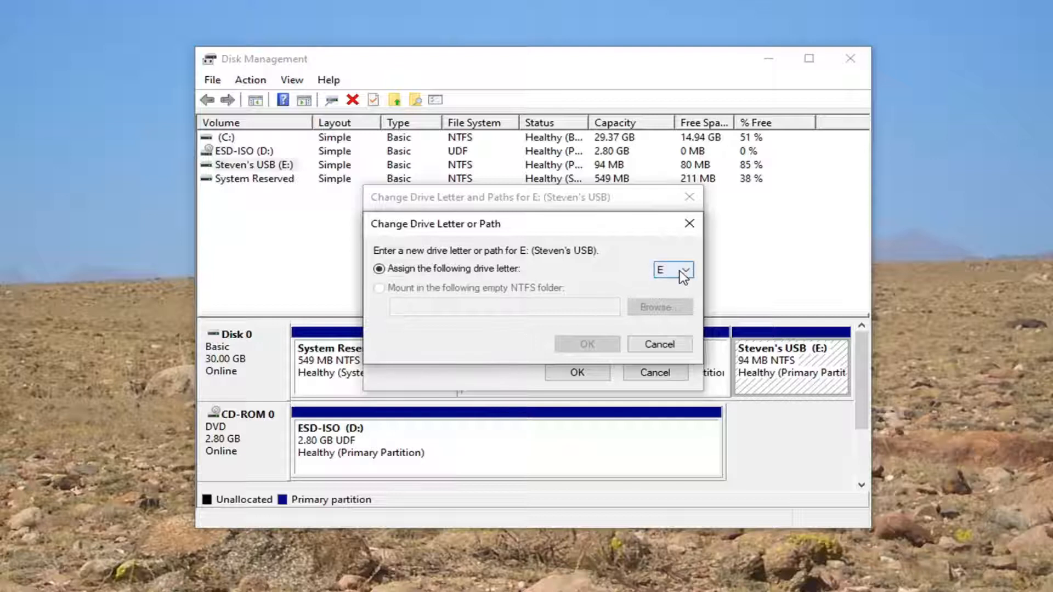
click(687, 270)
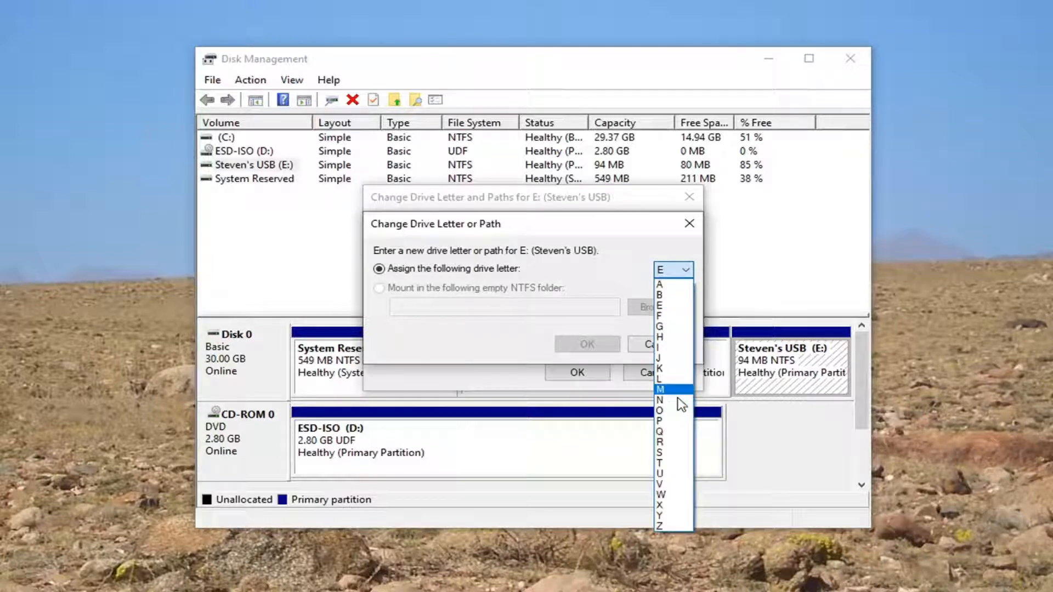
mouse_move(674, 308)
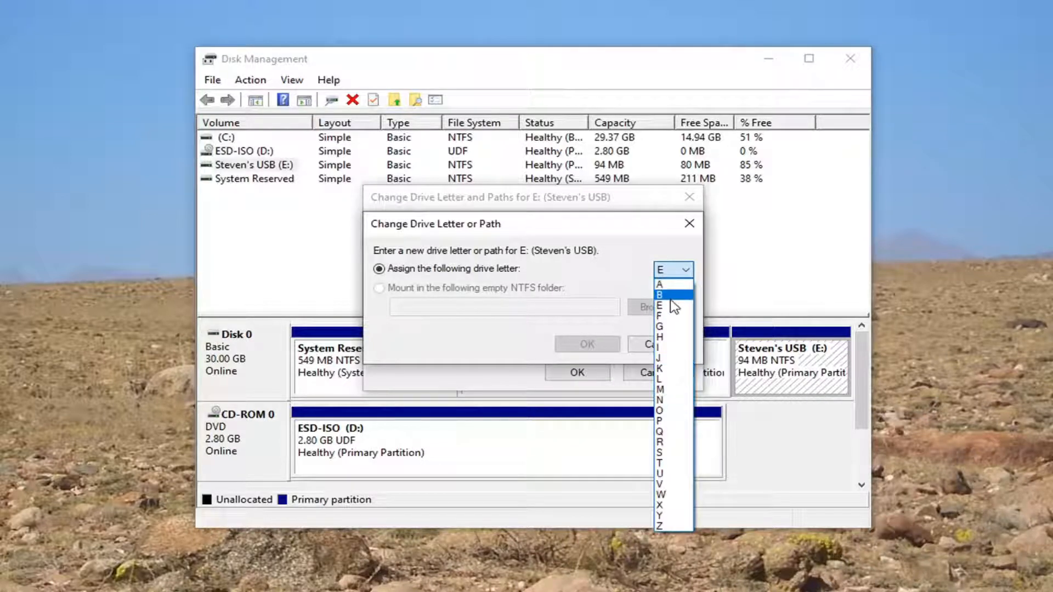
click(661, 316)
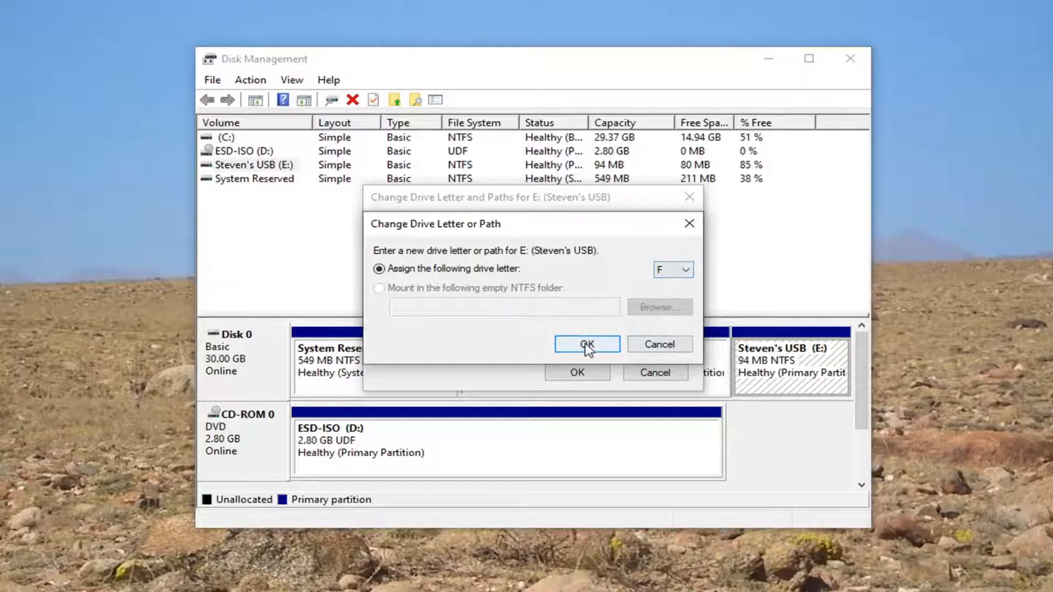
click(585, 344)
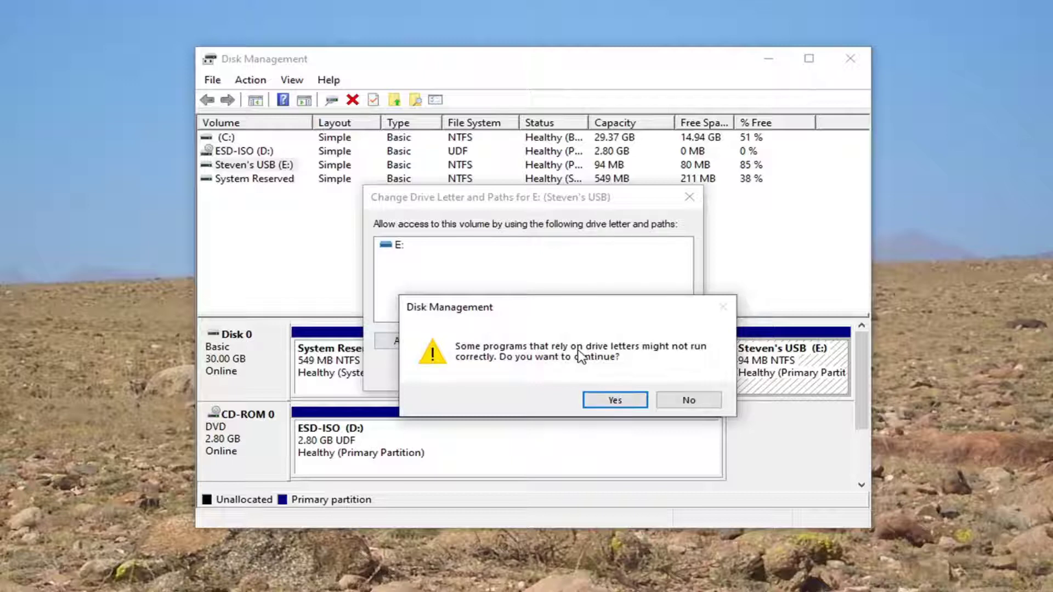
mouse_move(613, 399)
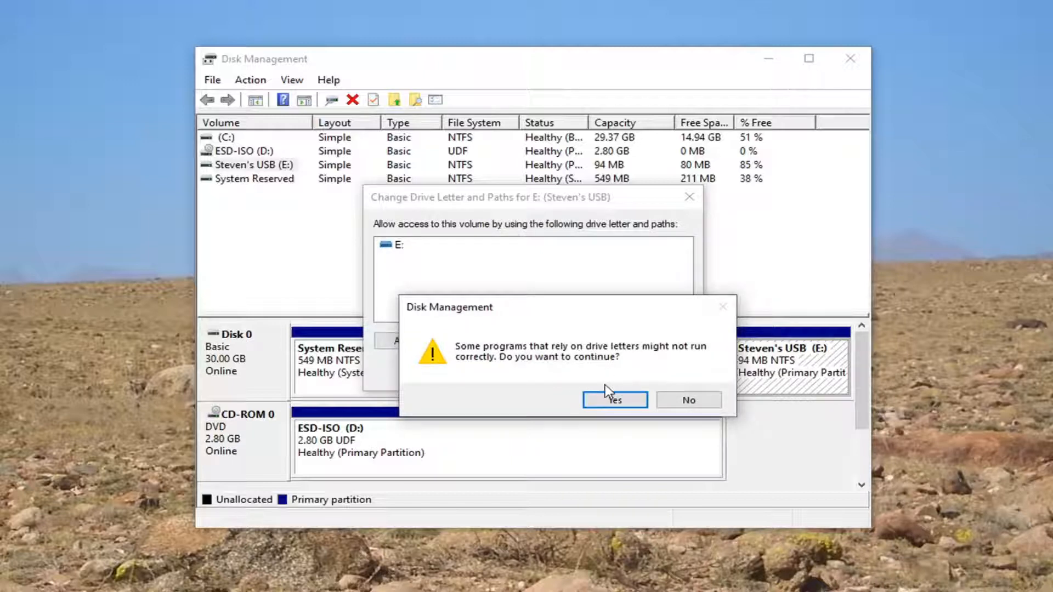
Step: Confirm the warning, verify the USB drive shows as F: under This PC, then close File Explorer
click(613, 399)
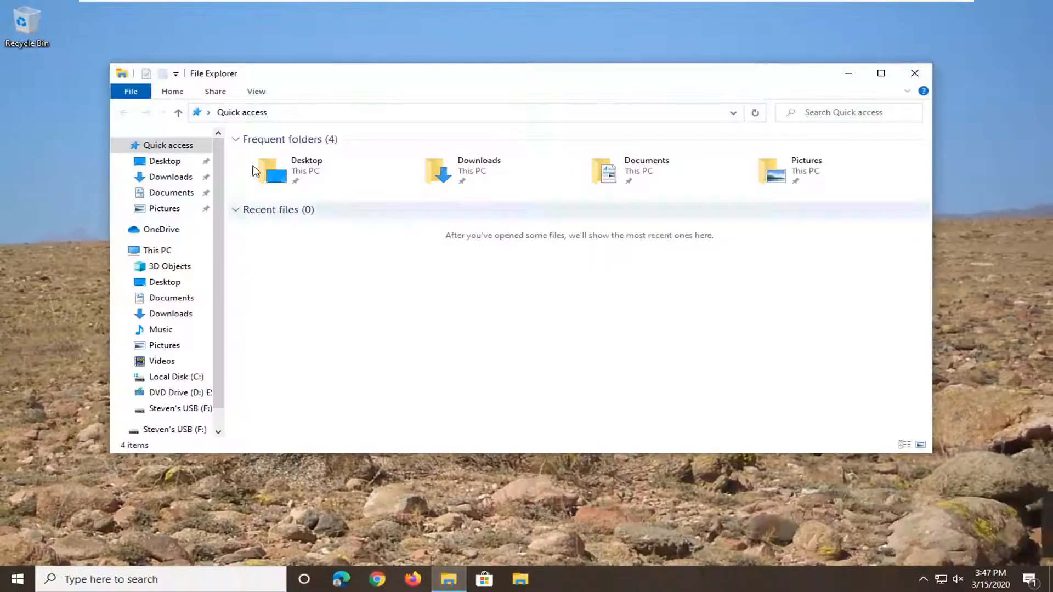
click(157, 250)
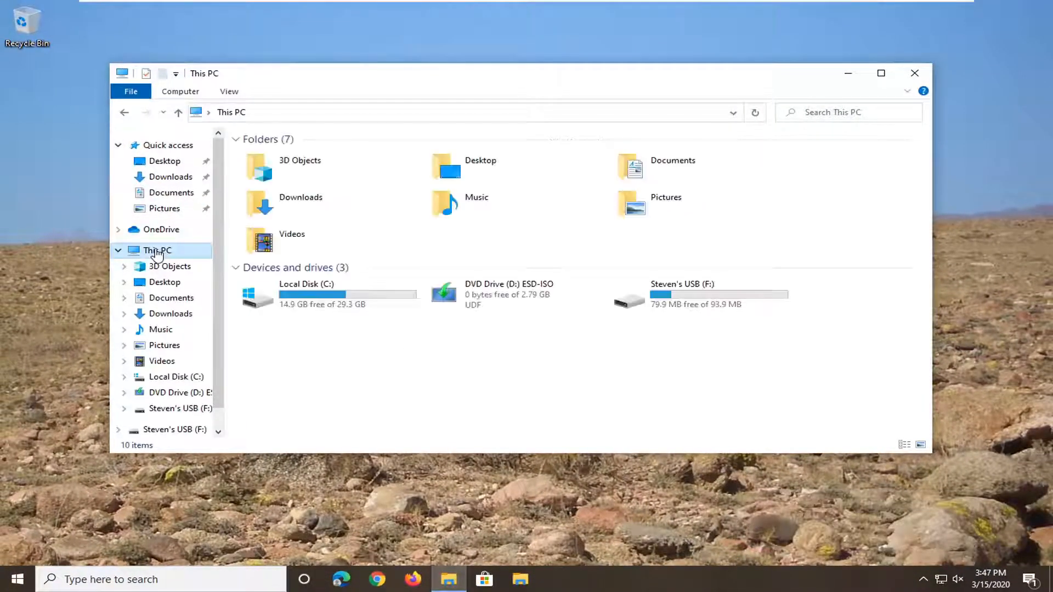
click(698, 294)
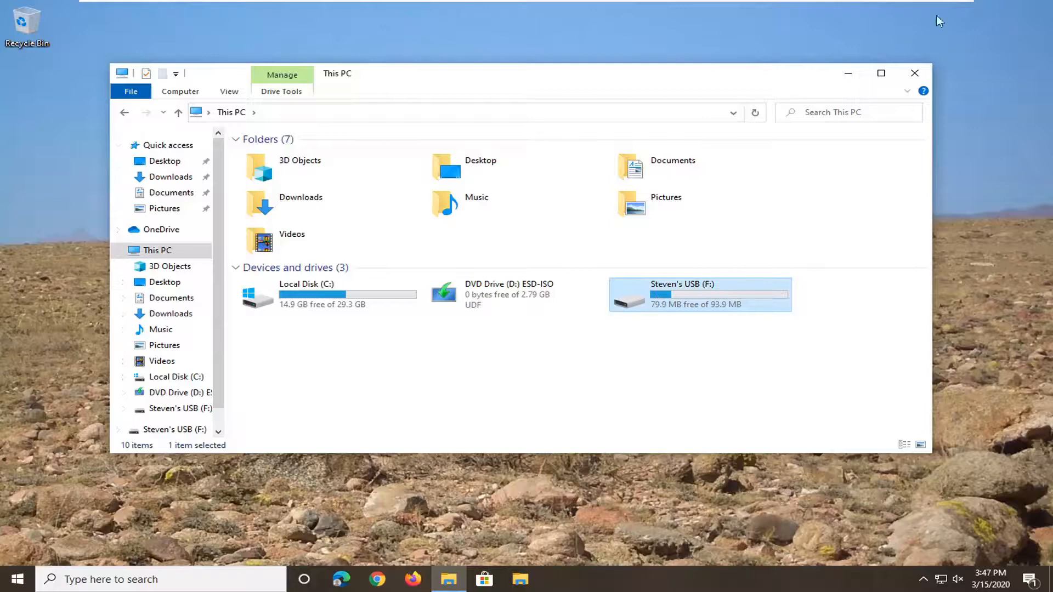
click(914, 72)
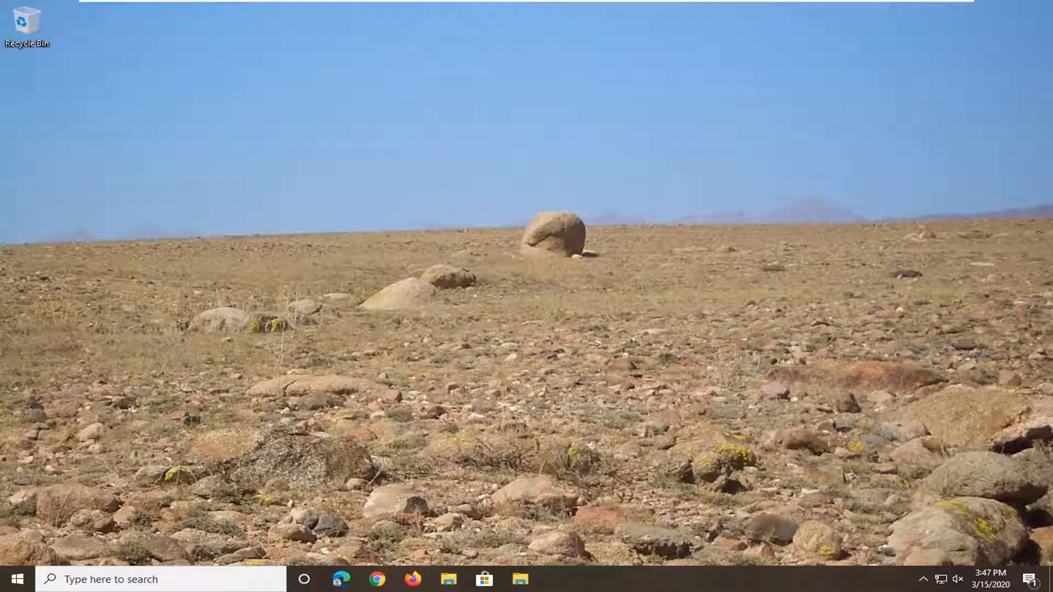